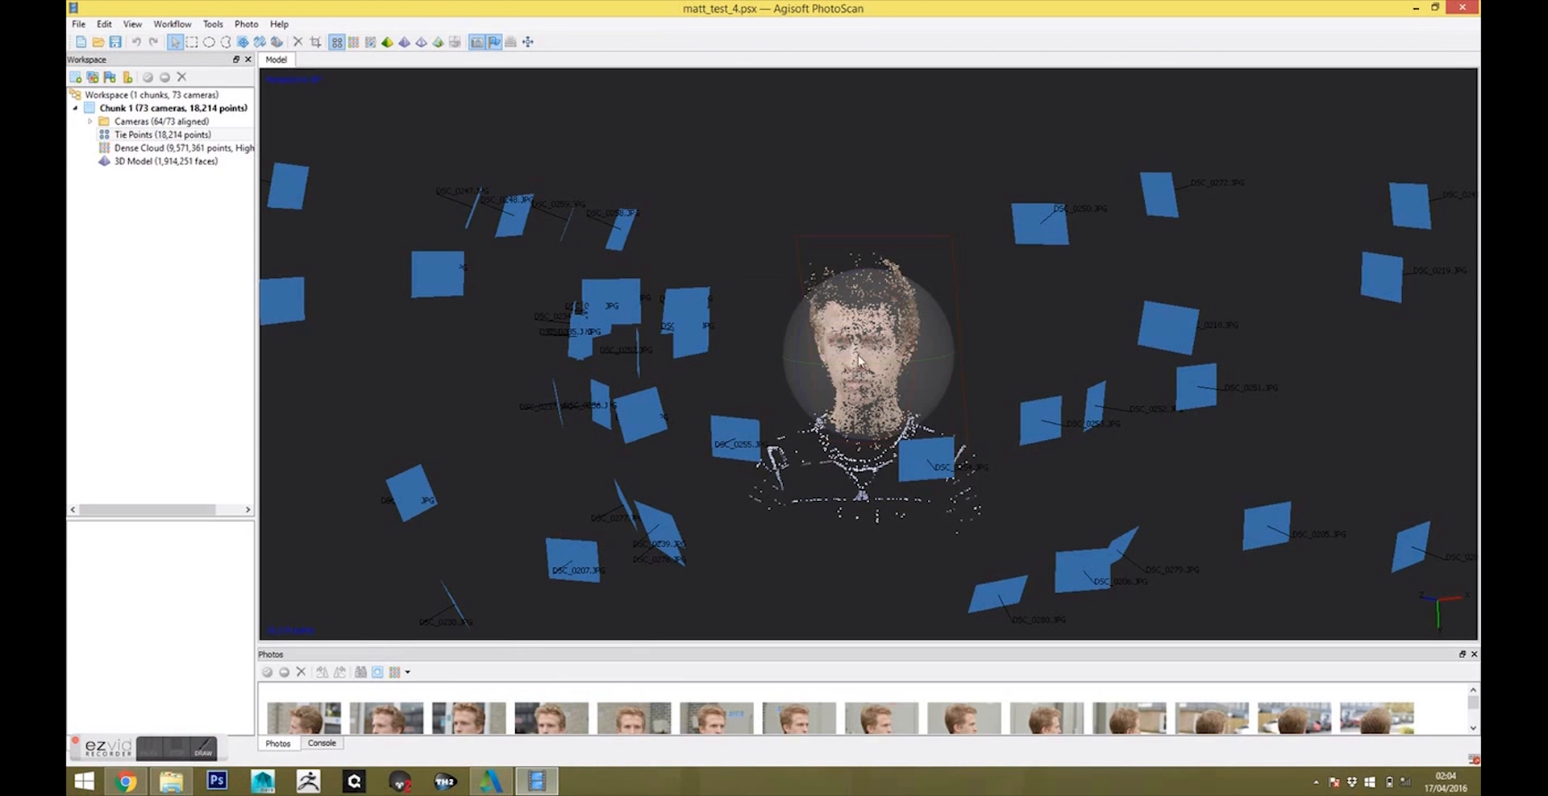
- Orbit and zoom the sparse point cloud to view the scanned face front and three-quarter
left_click_drag(869, 355, 834, 370)
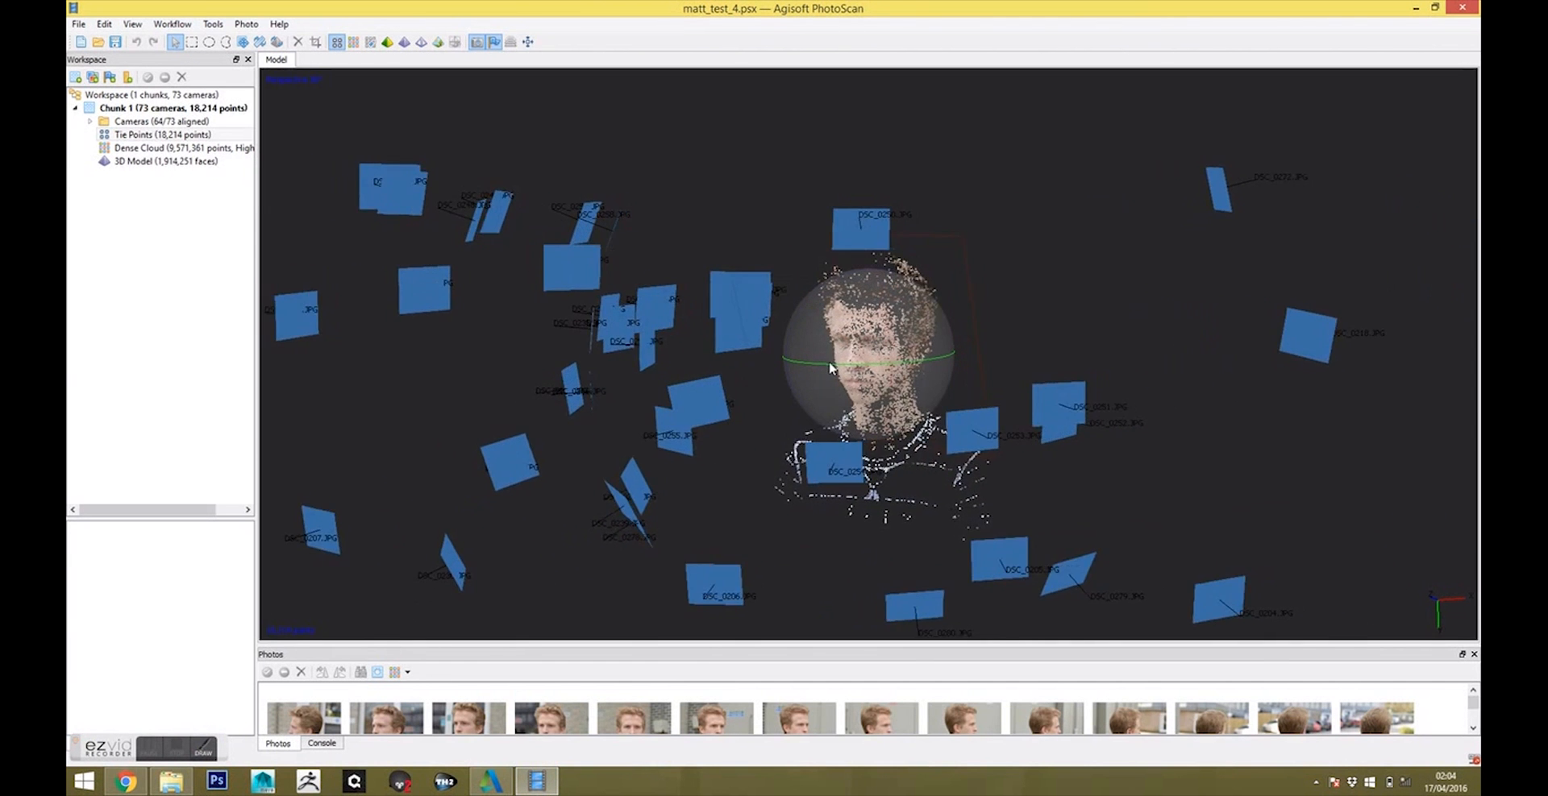
left_click_drag(829, 368, 894, 363)
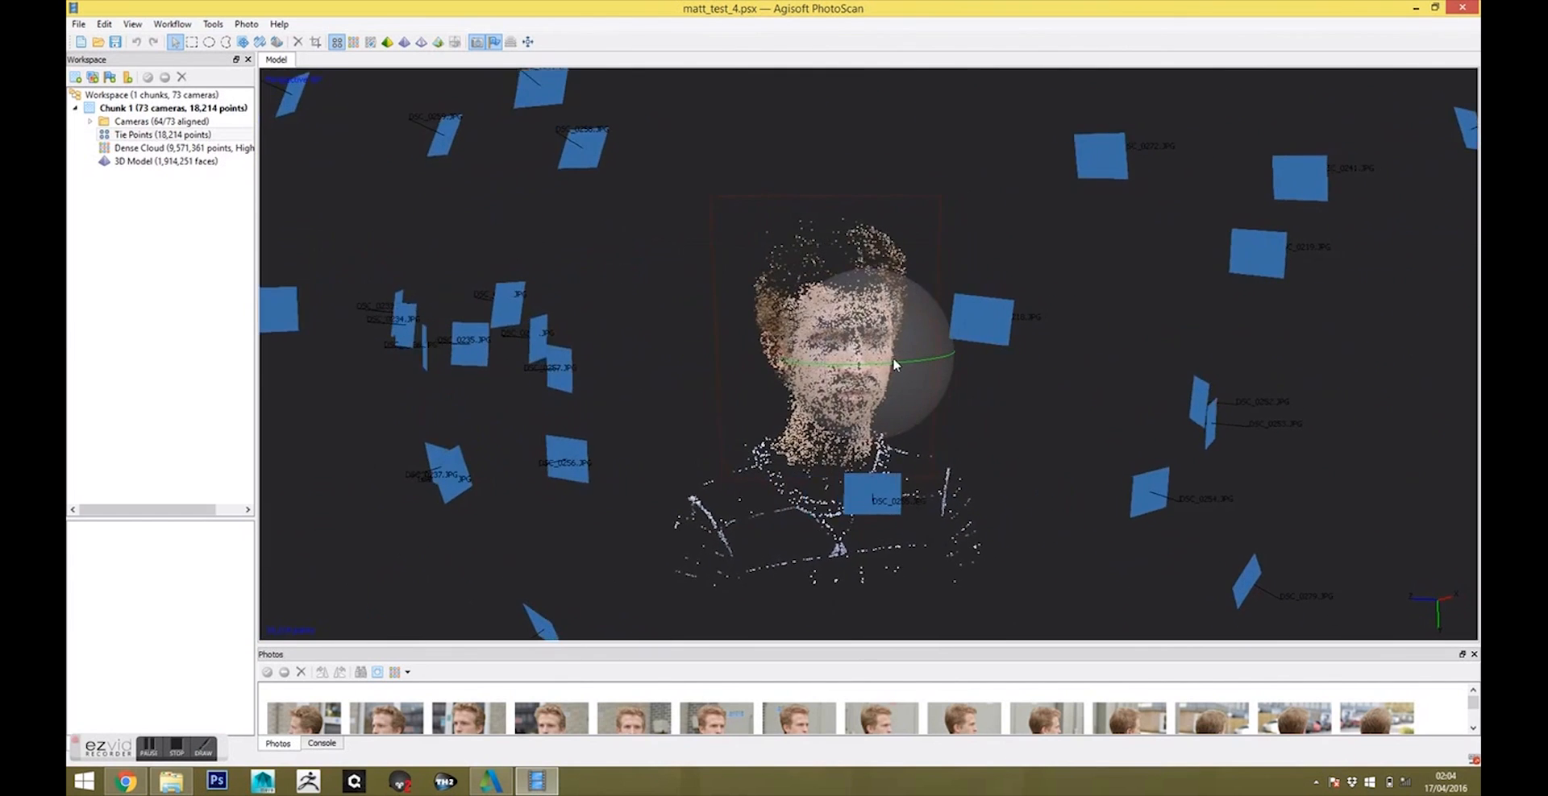
left_click_drag(893, 364, 838, 372)
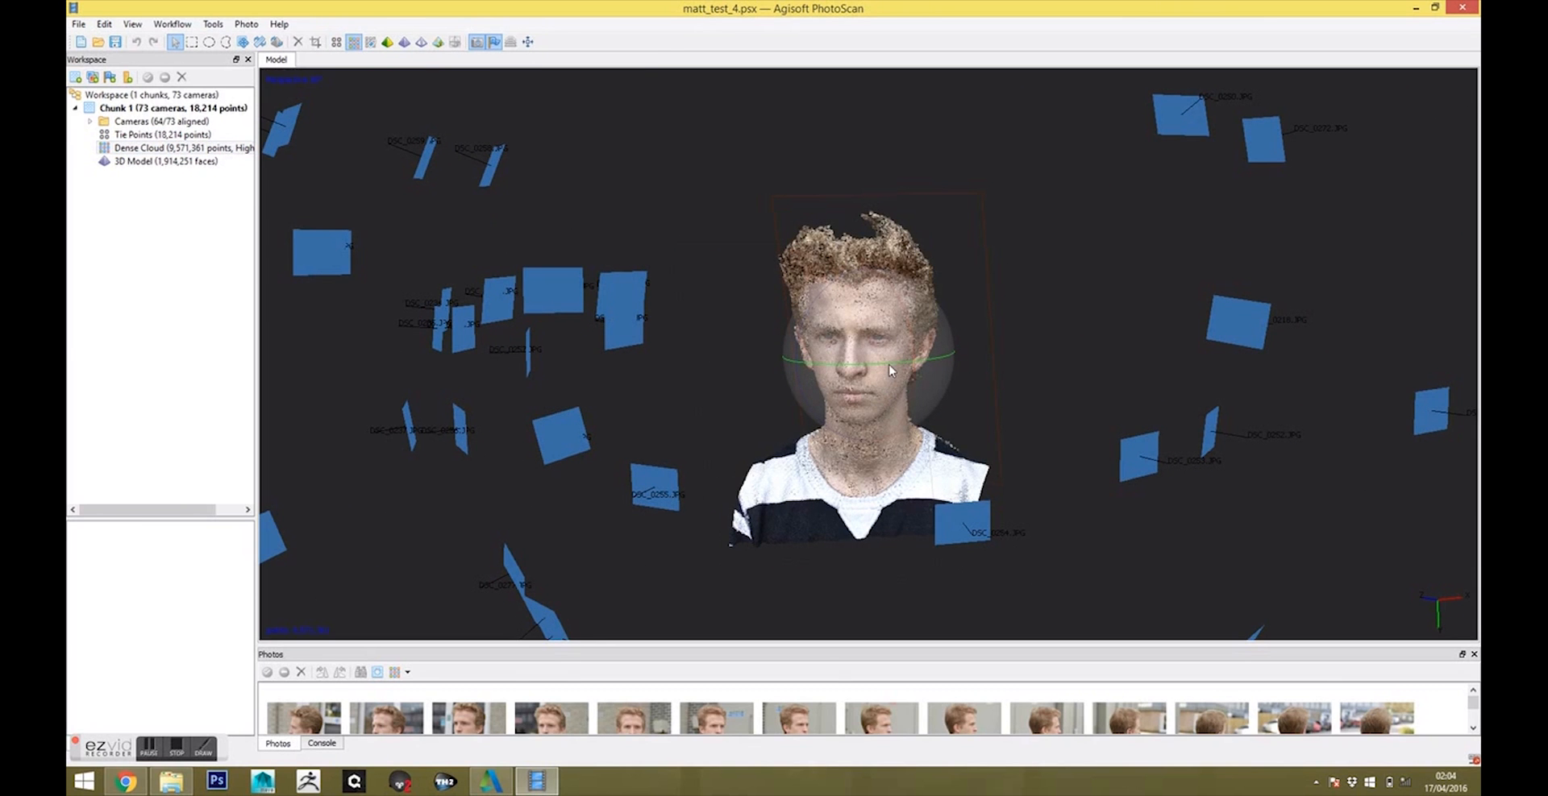
left_click_drag(889, 371, 839, 371)
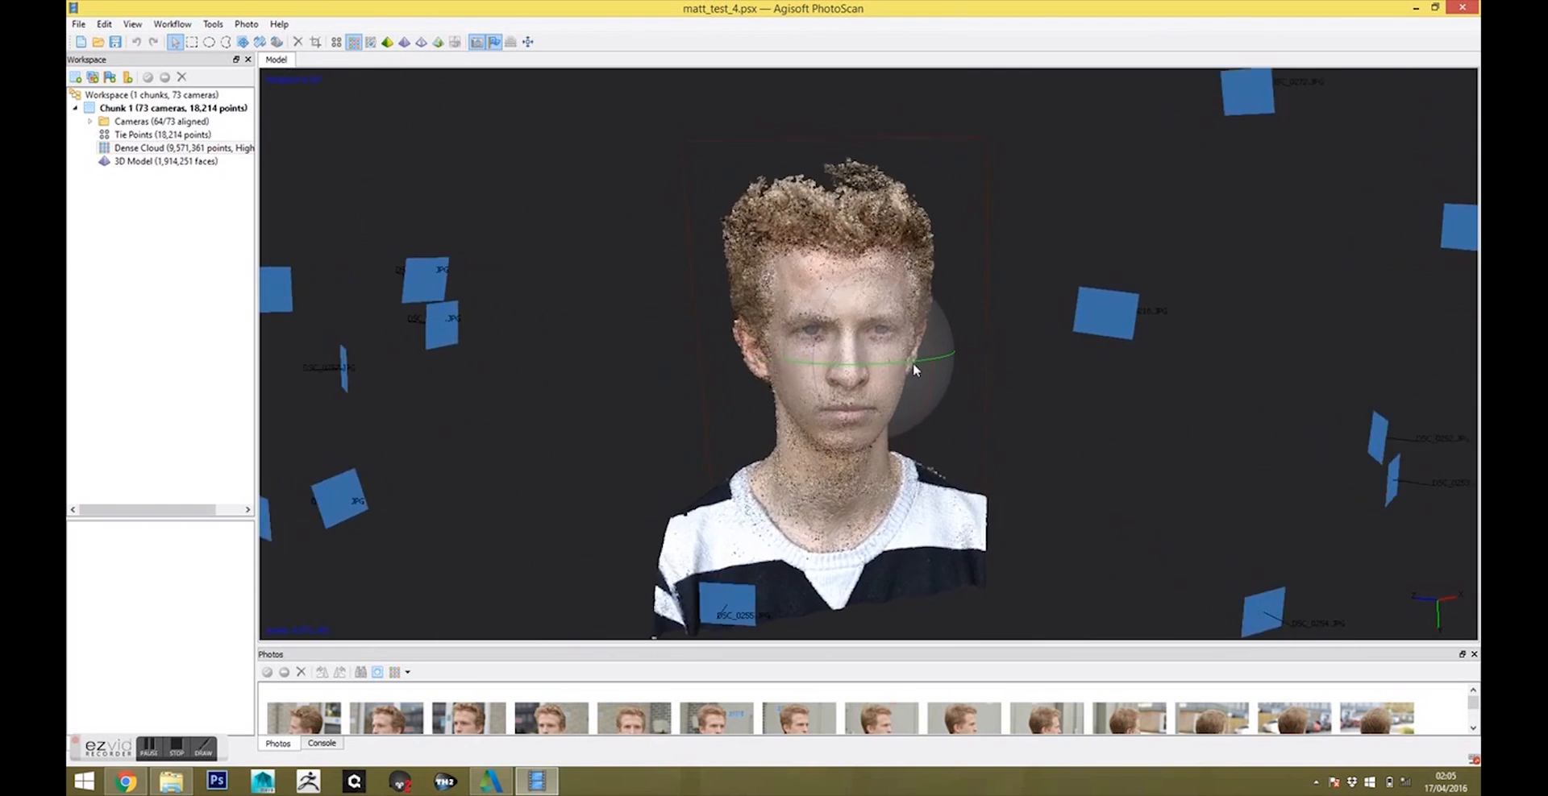
left_click_drag(907, 371, 553, 292)
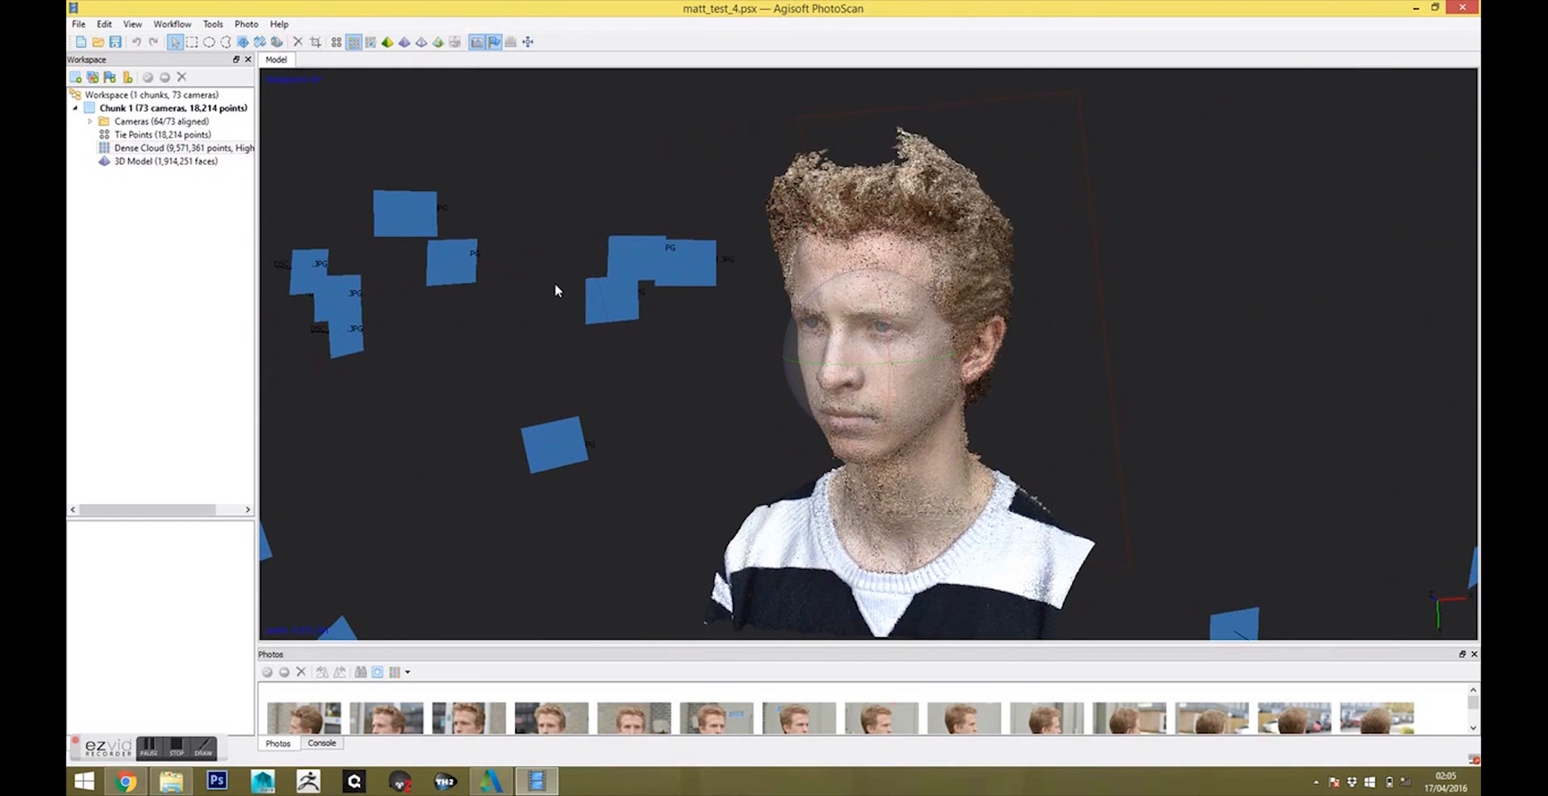
- Display the reconstructed 3D Model and orbit the shaded head mesh through front and side views
left_click(165, 162)
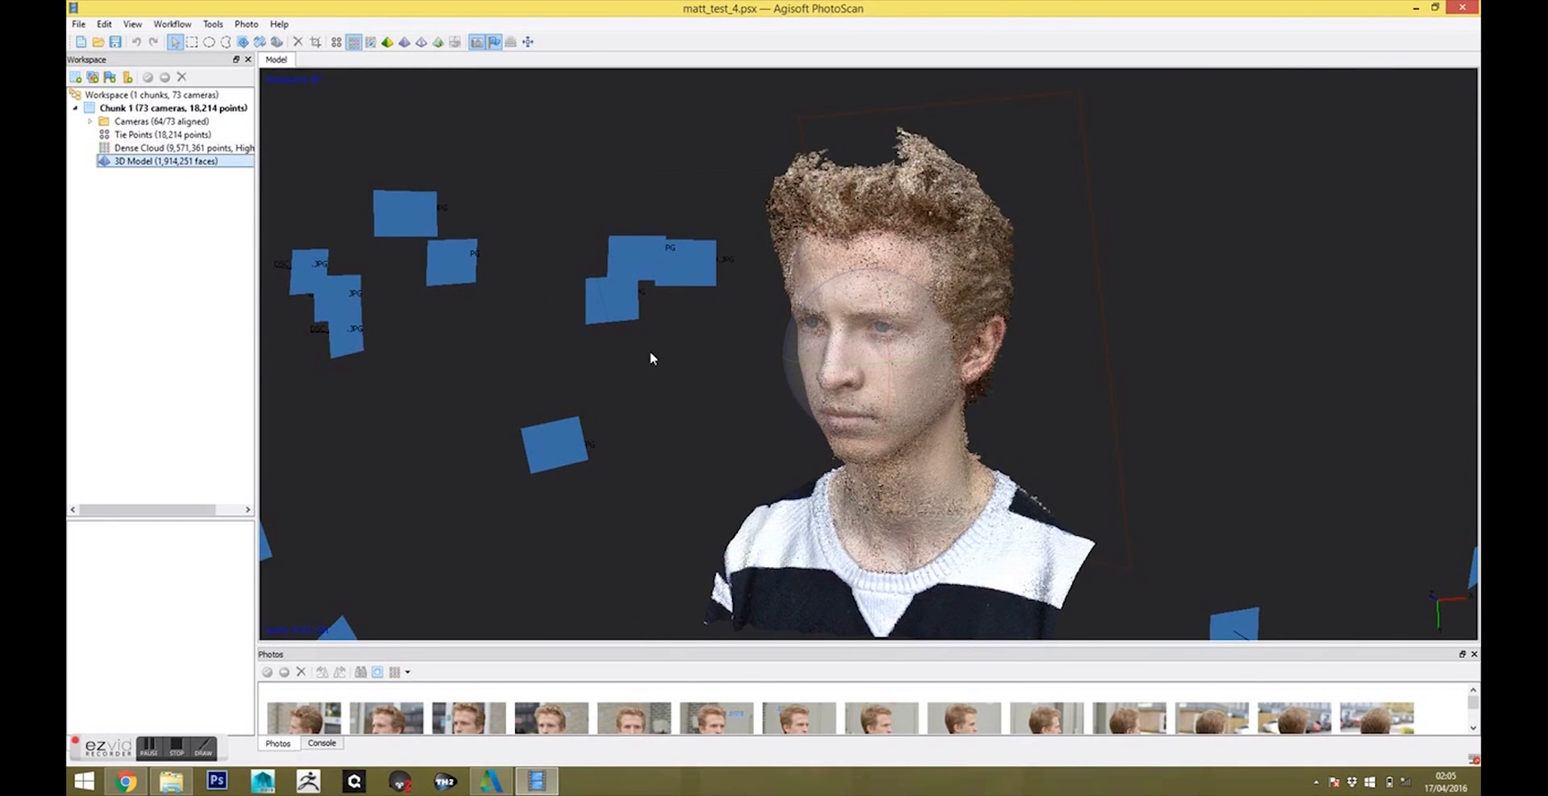
mouse_move(823, 367)
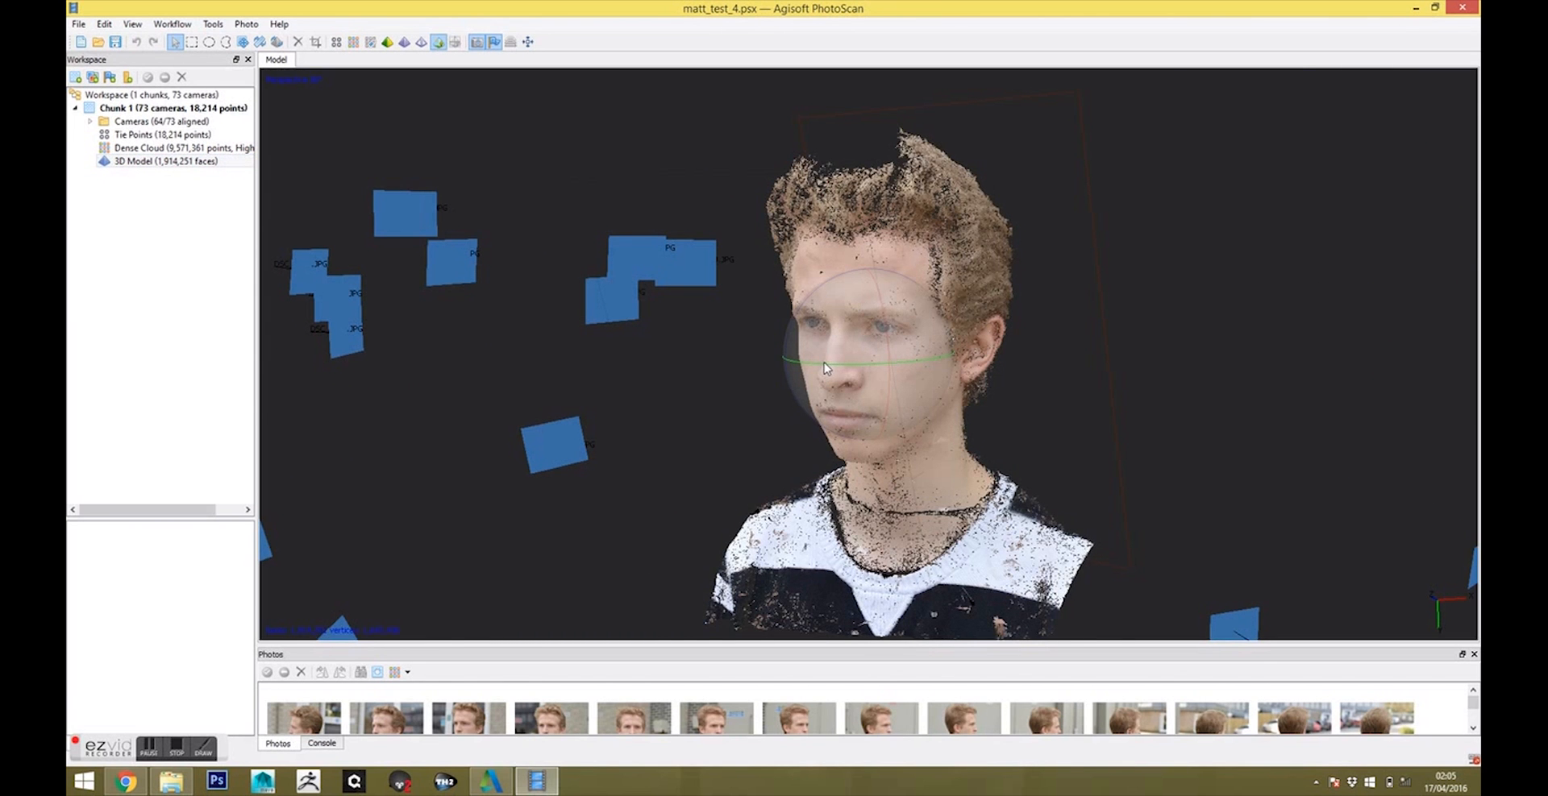
left_click_drag(824, 367, 913, 365)
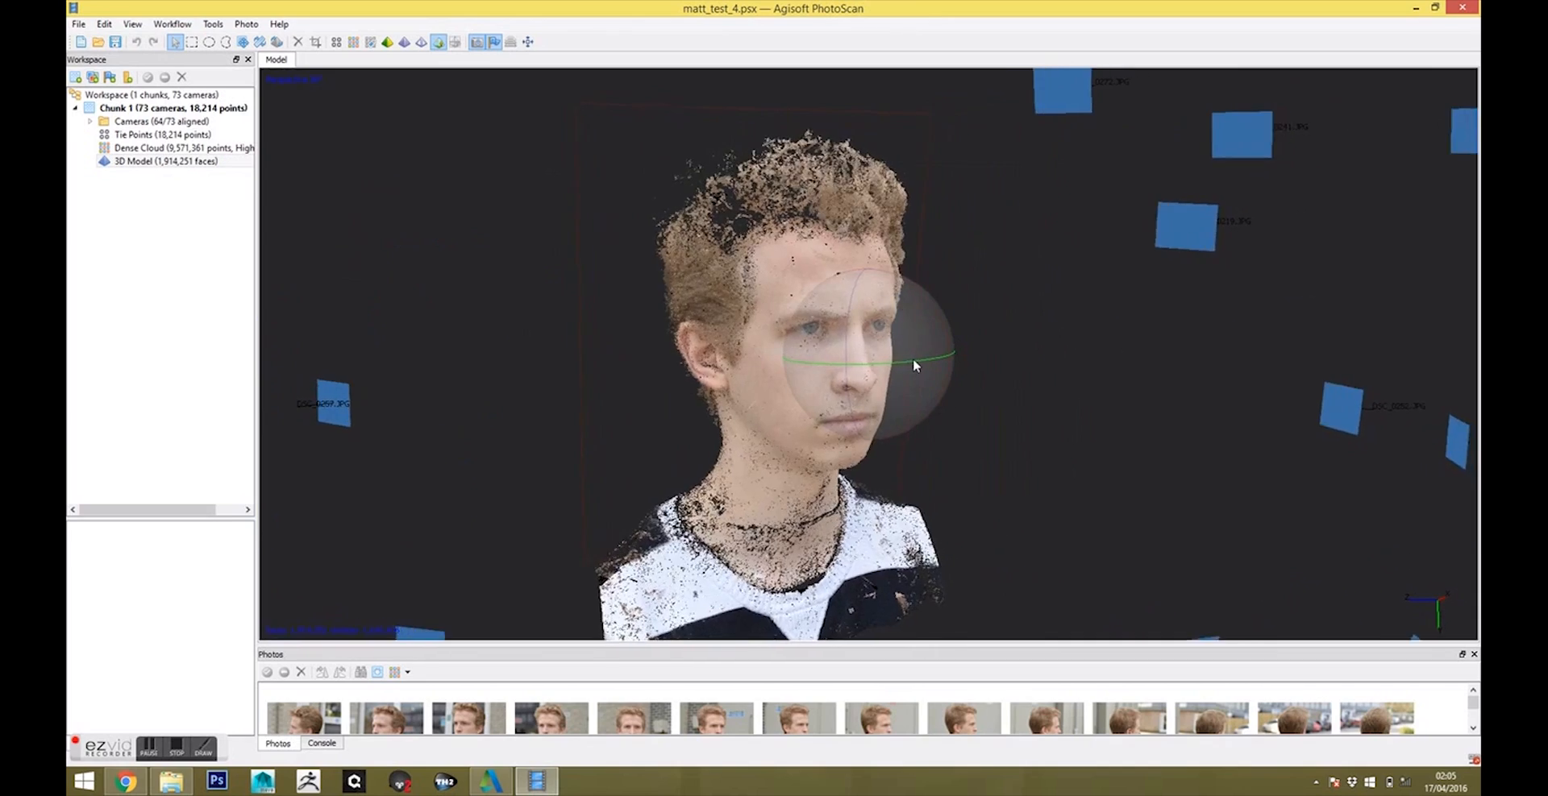
left_click_drag(913, 364, 759, 398)
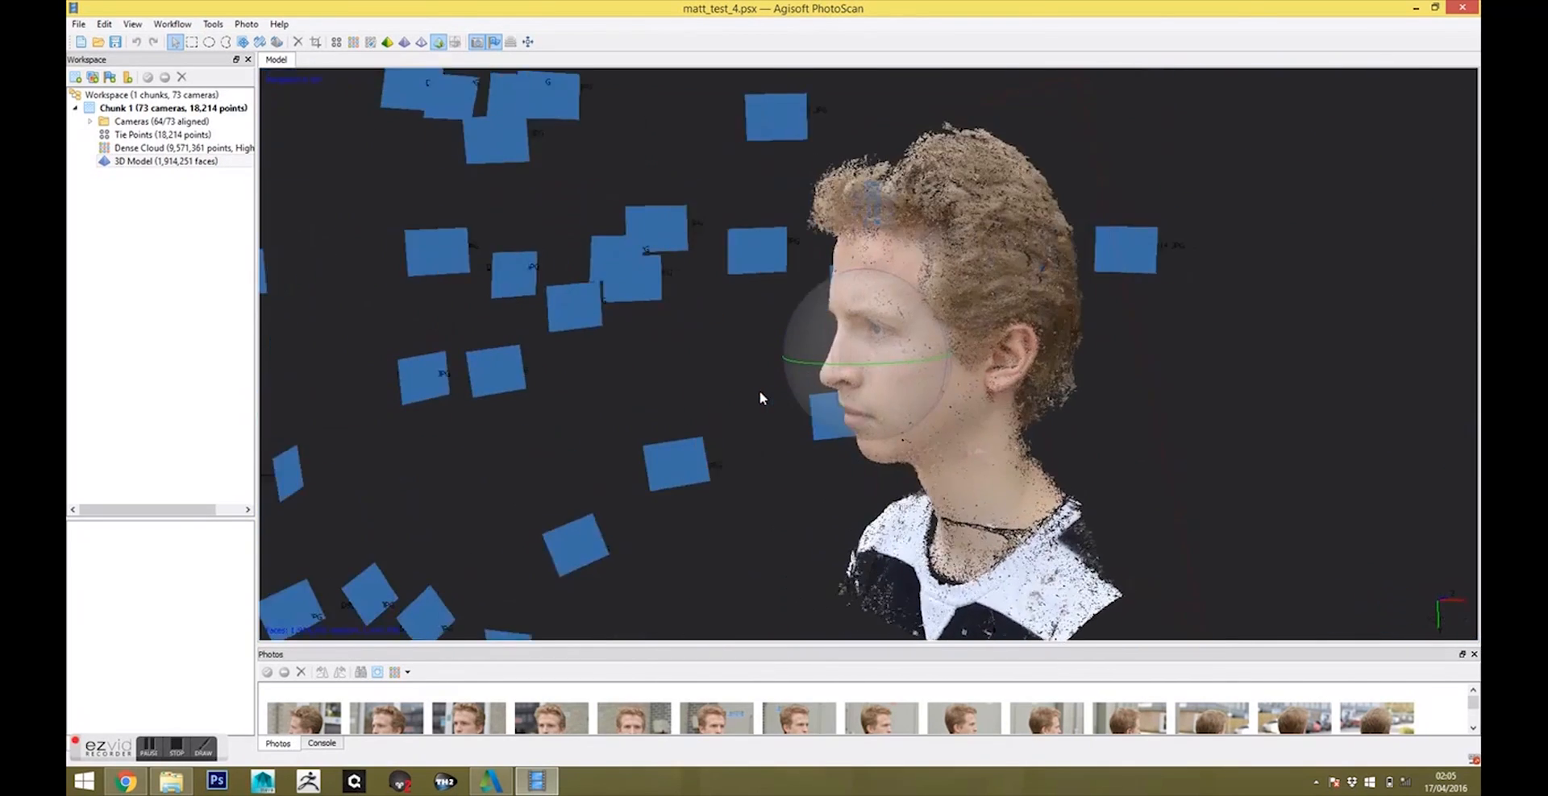
left_click_drag(759, 398, 856, 389)
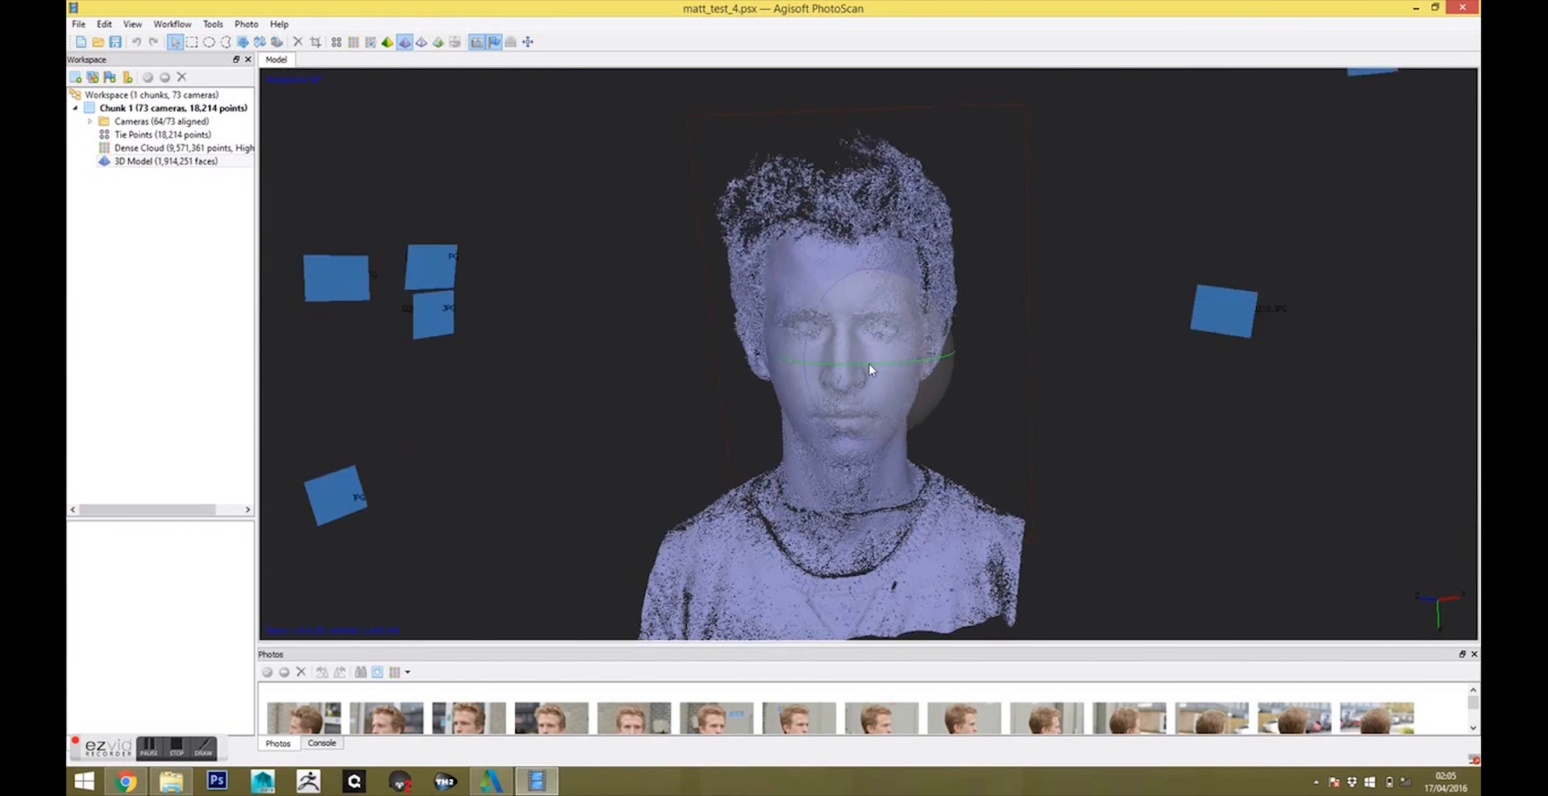
left_click_drag(869, 370, 884, 368)
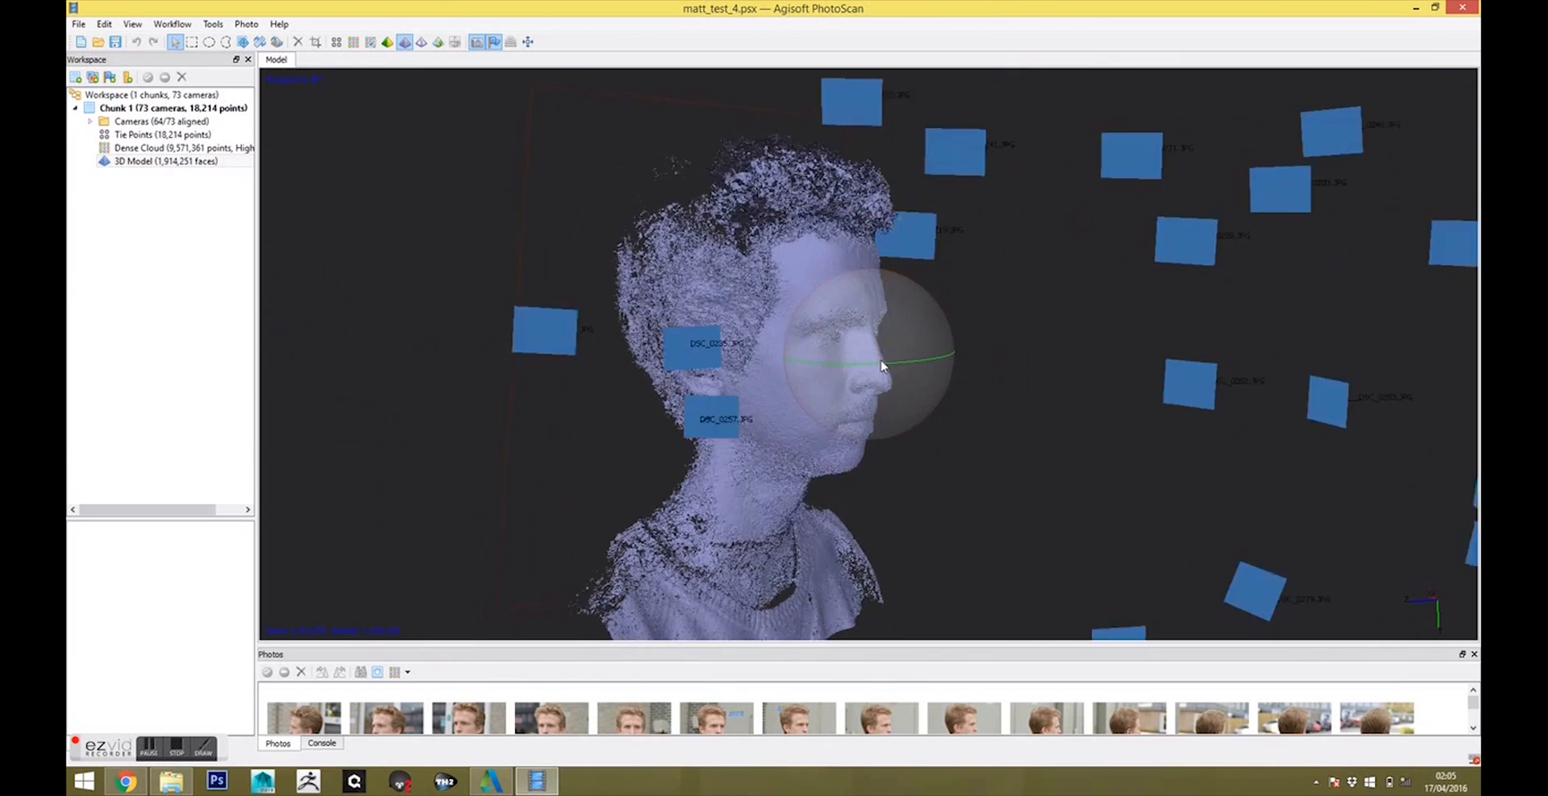
left_click_drag(878, 365, 755, 384)
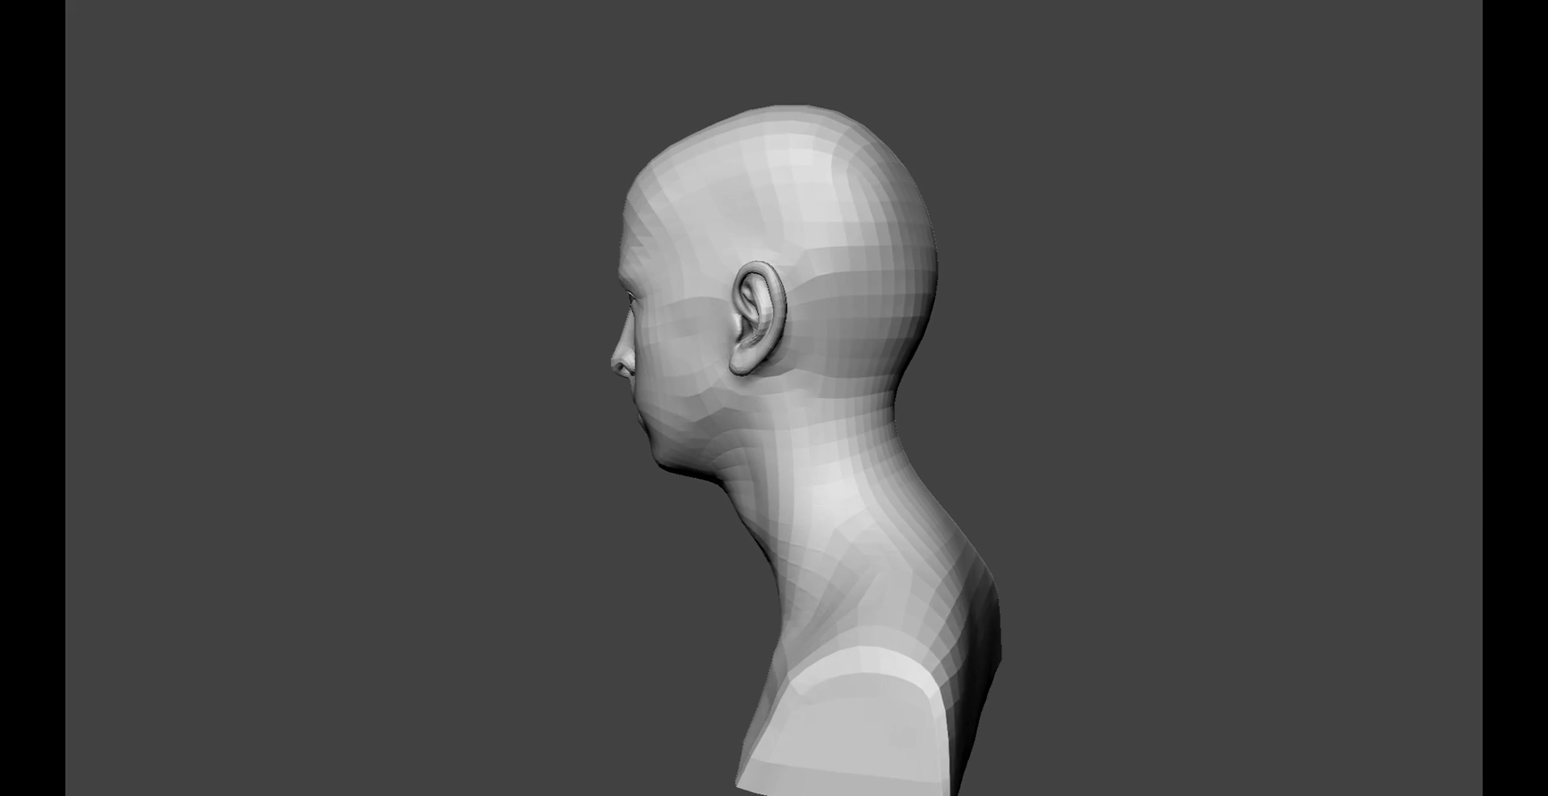
left_click_drag(790, 395, 591, 395)
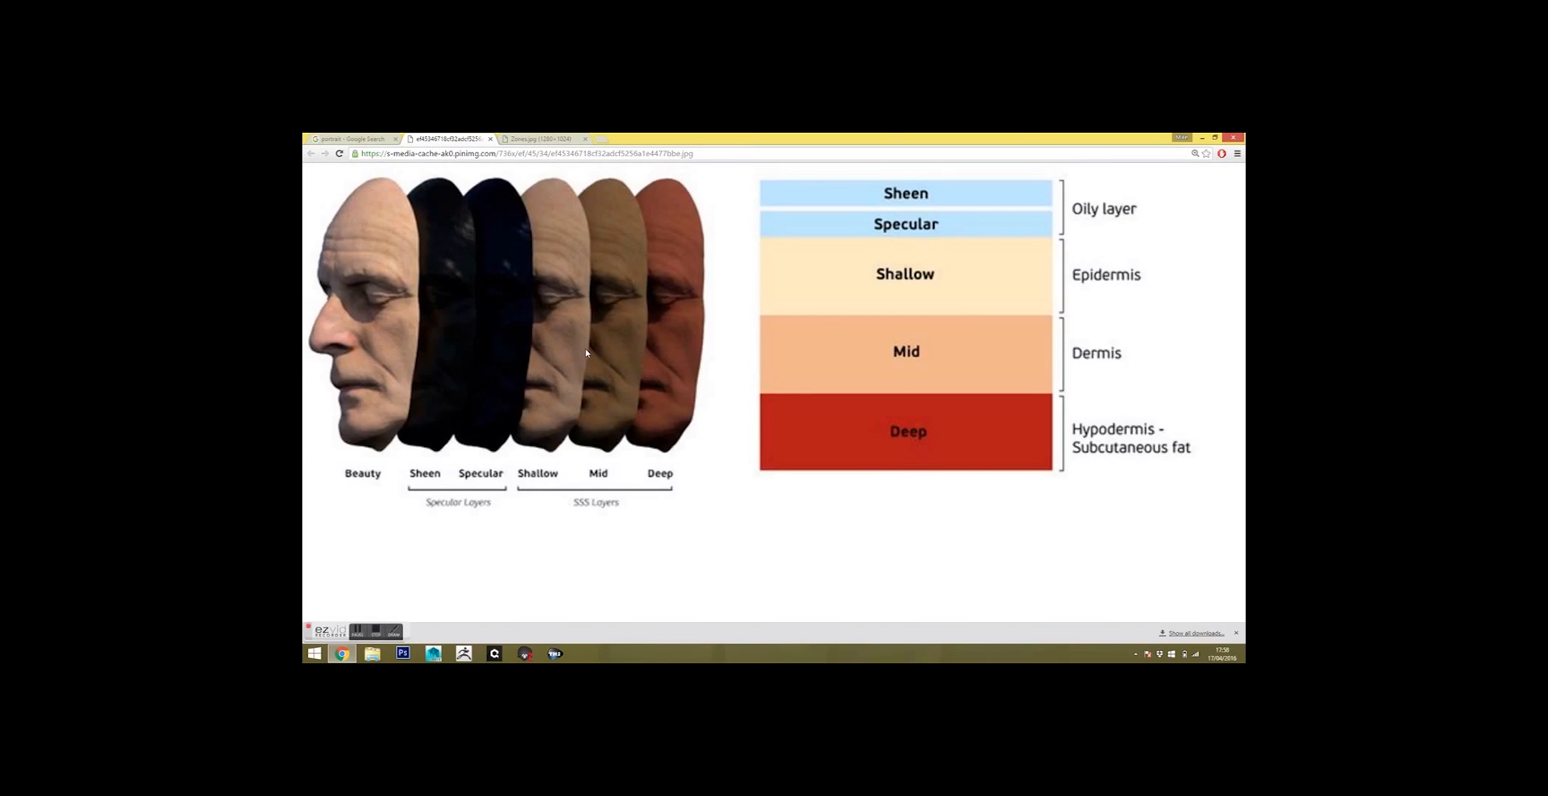
mouse_move(429, 177)
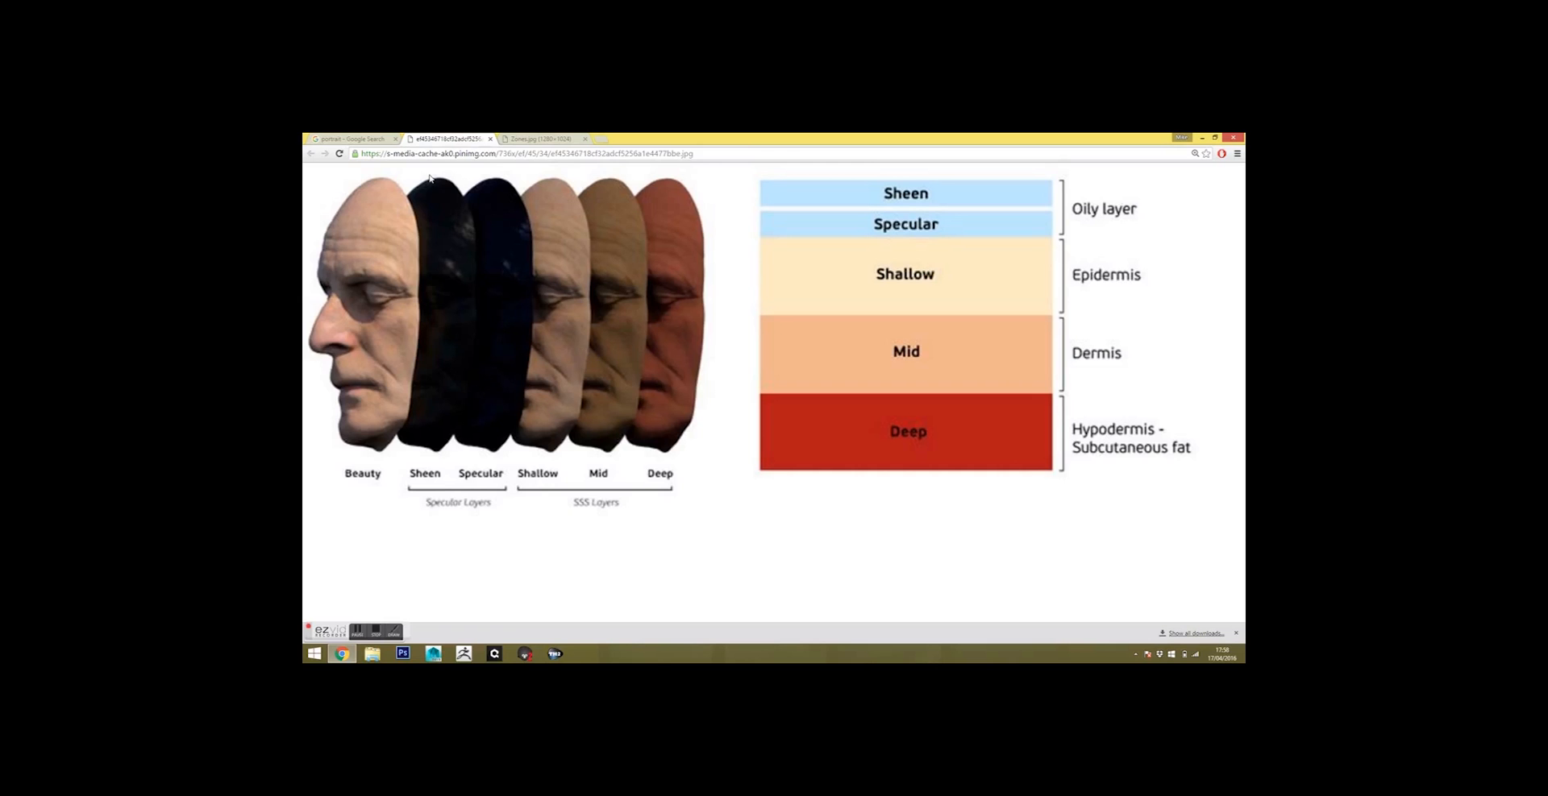
- Review the portrait image result, then switch to the Zones.jpg facial T/S/O zone chart
left_click(350, 139)
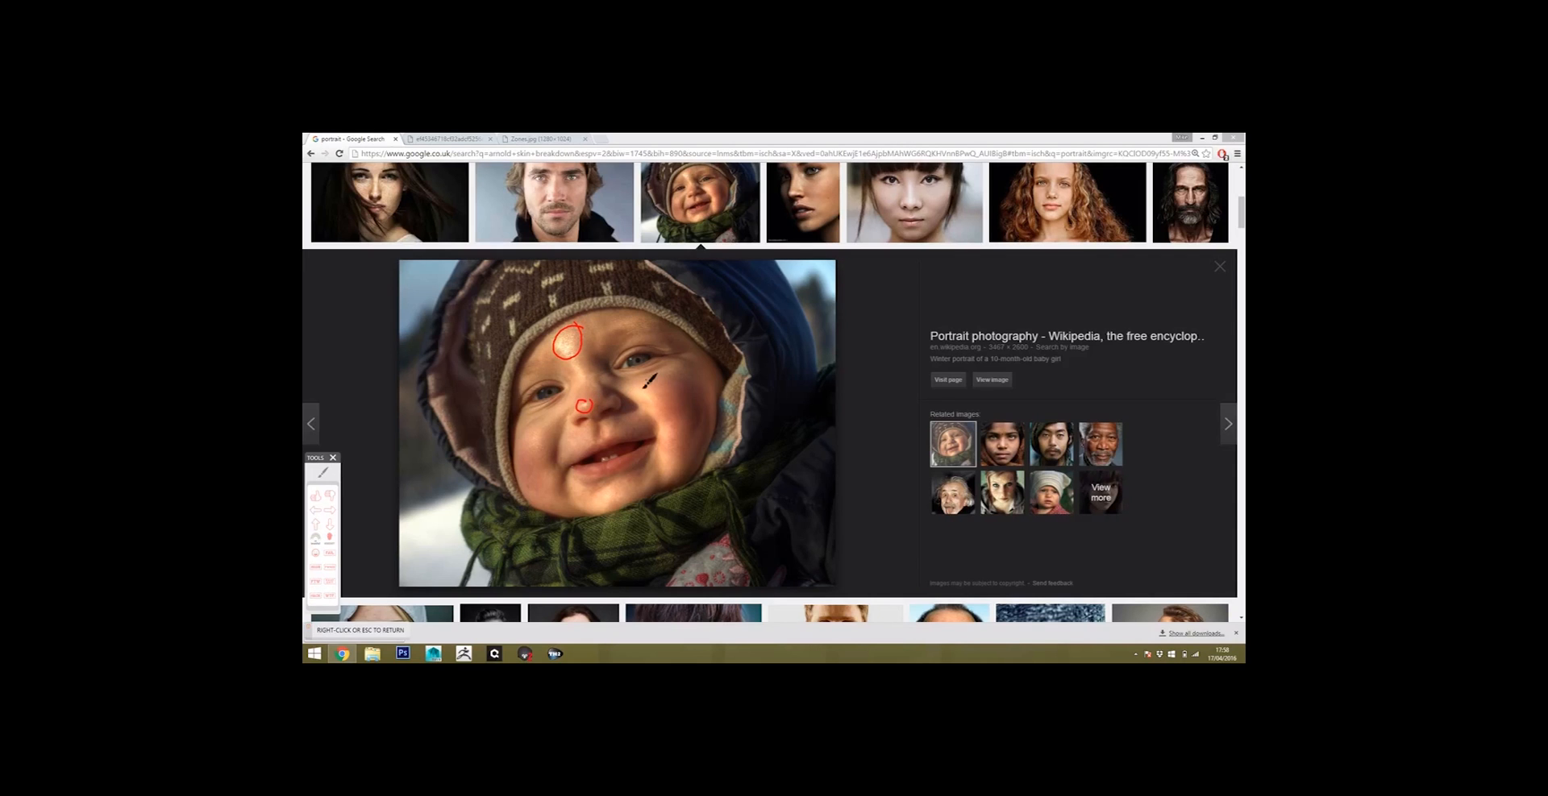
left_click_drag(632, 376, 651, 410)
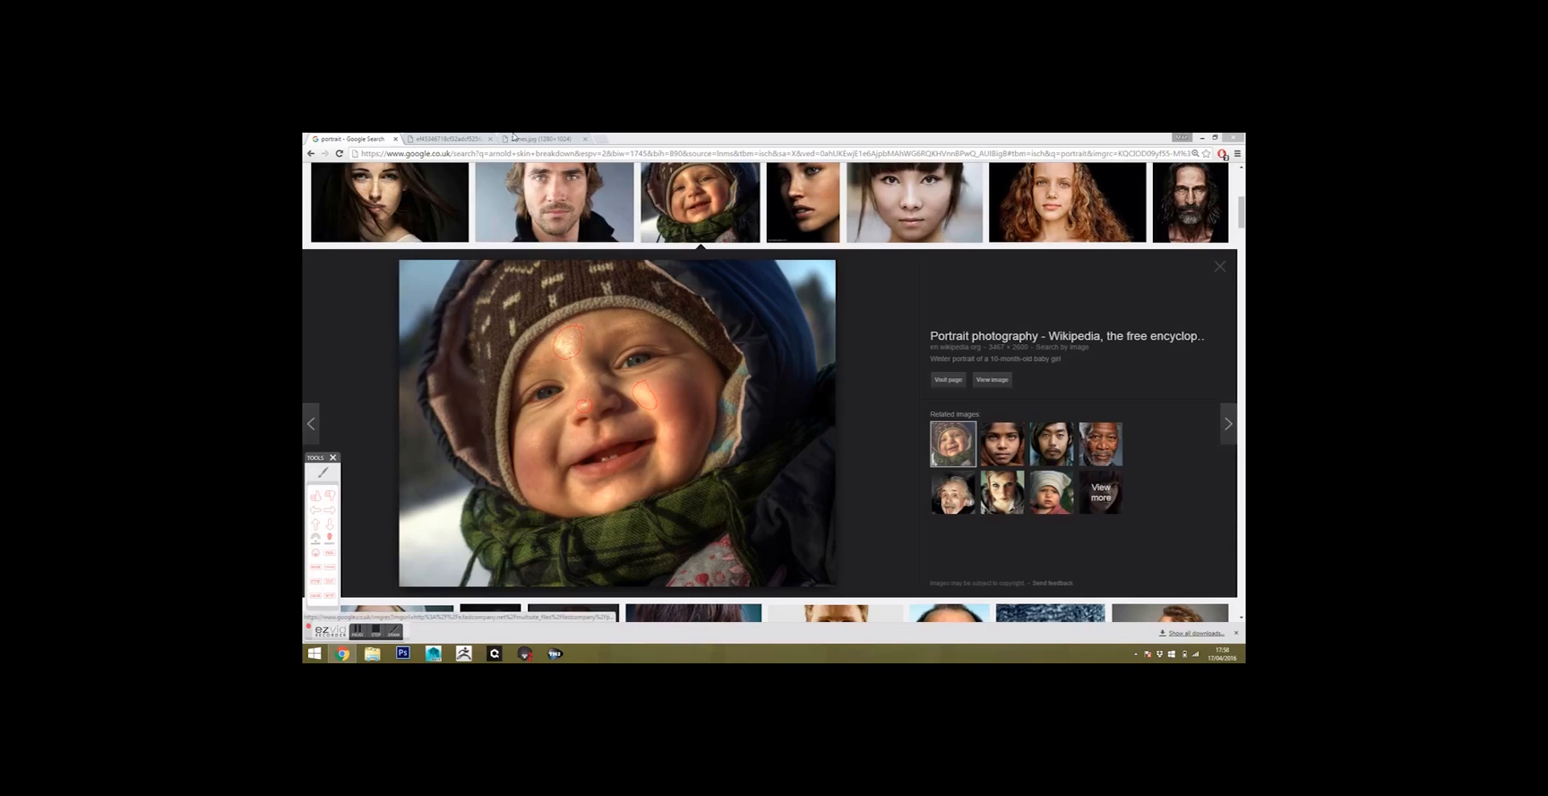
left_click(539, 138)
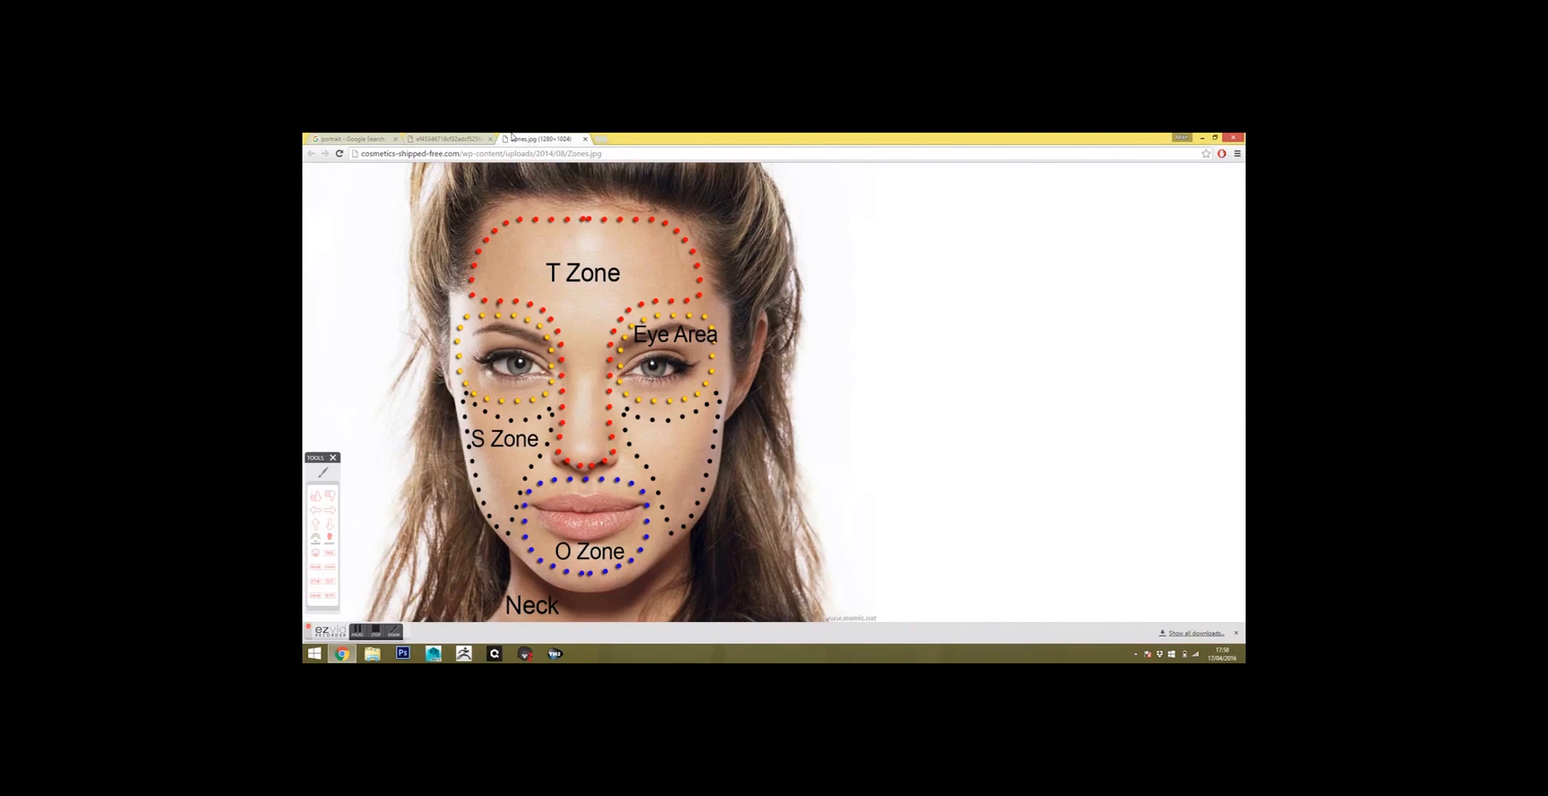